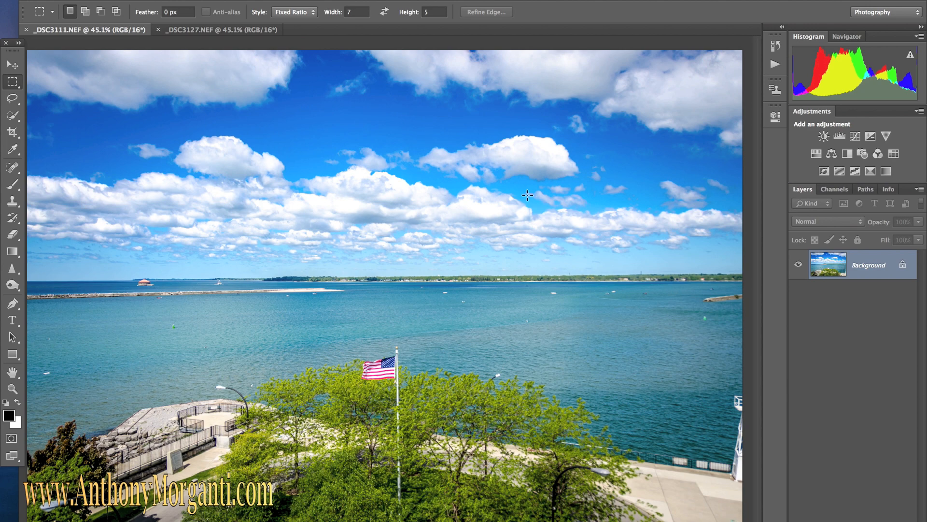
- Make the pond landscape (_DSC3127.NEF) the active document instead of the lakeside photo
{"action": "left_click", "coordinate": [219, 29]}
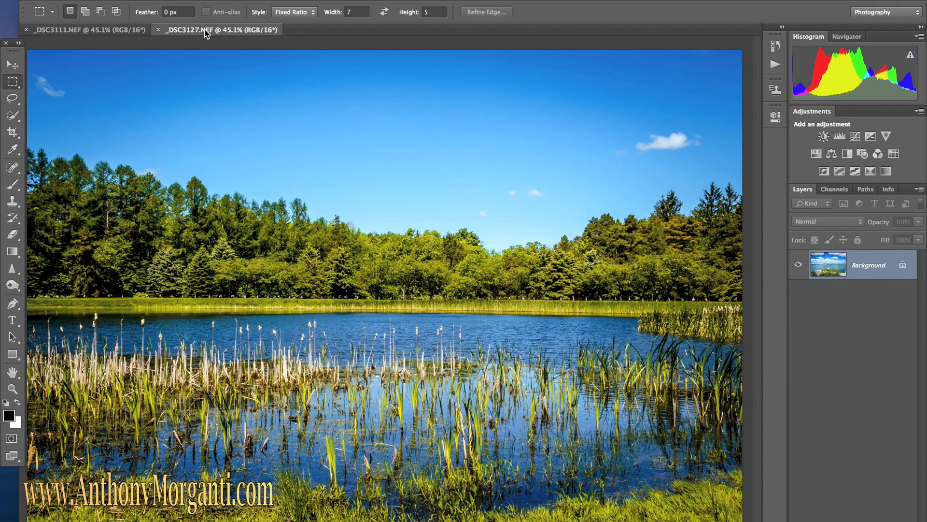
{"action": "left_click", "coordinate": [77, 30]}
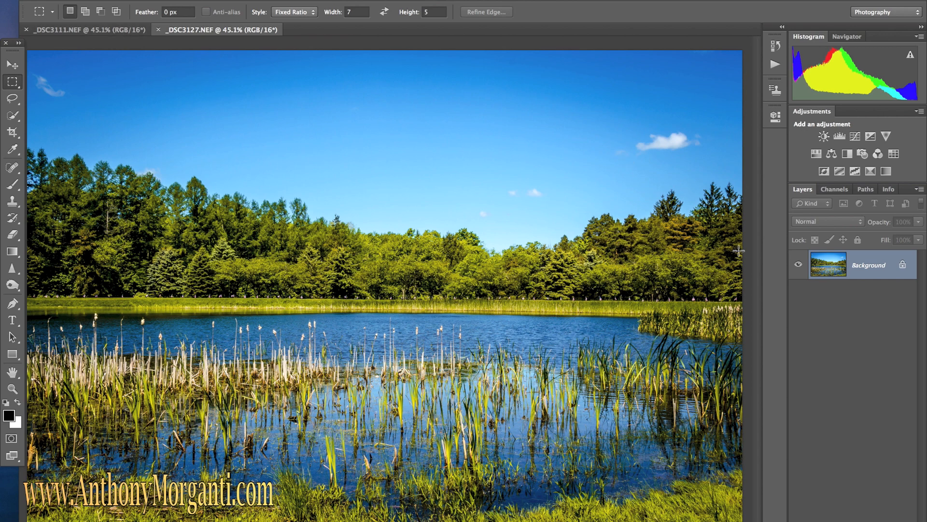
{"action": "mouse_move", "coordinate": [606, 217]}
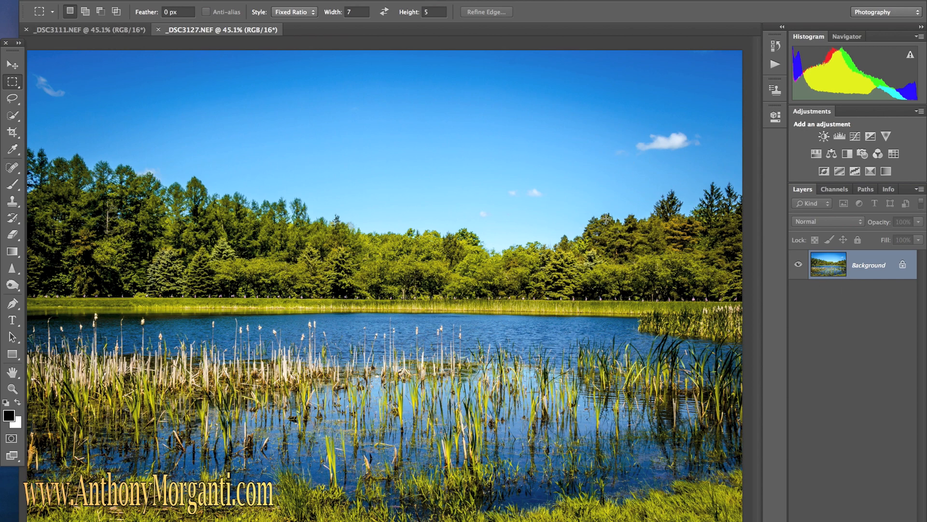
{"action": "mouse_move", "coordinate": [799, 284]}
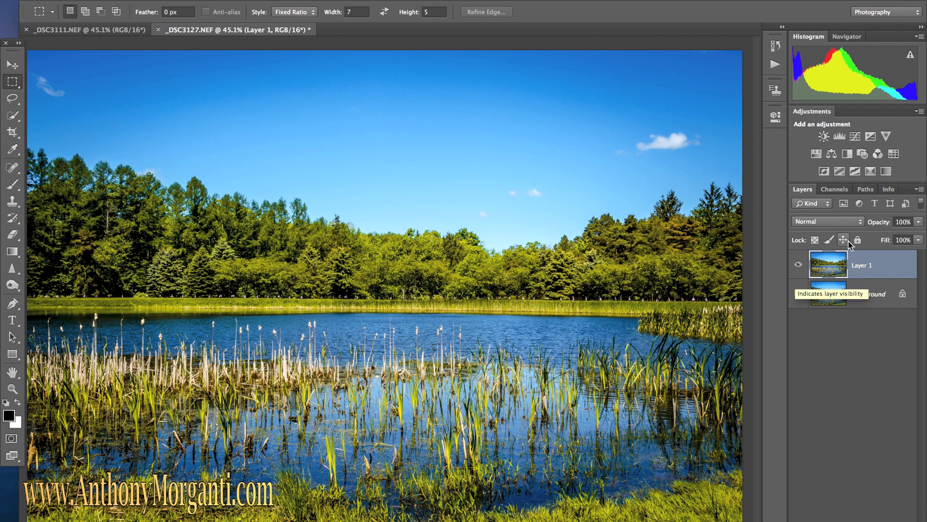
- Hide the original Background layer beneath the duplicated Layer 1
{"action": "left_click", "coordinate": [798, 293]}
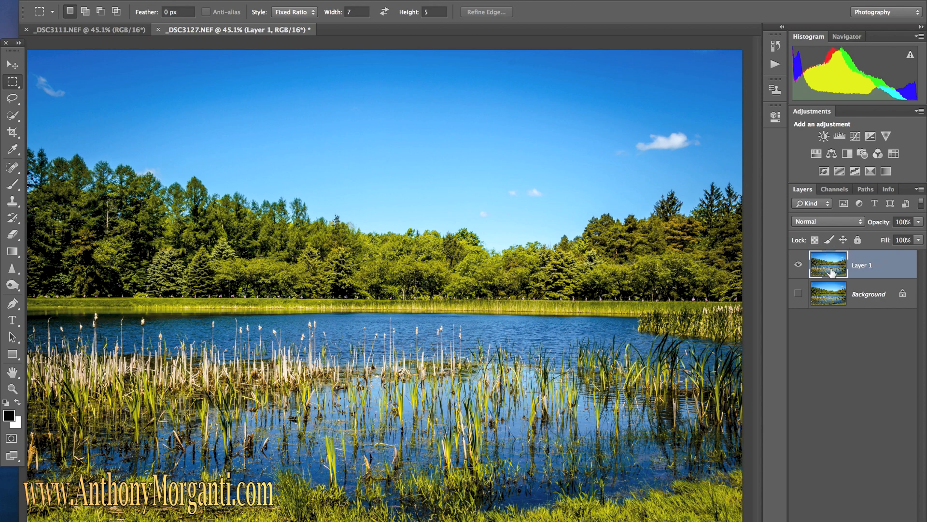
{"action": "mouse_move", "coordinate": [836, 192]}
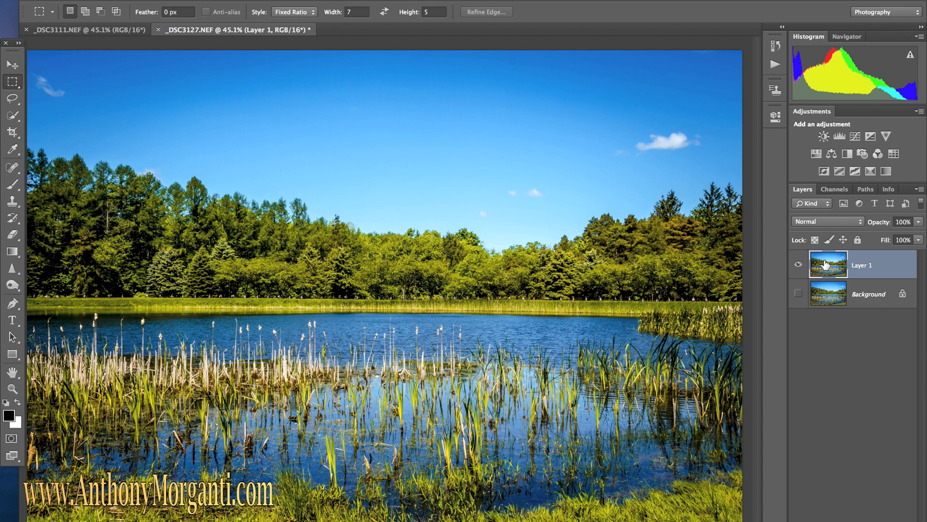
- Add a Hue/Saturation layer on Blues with Lightness +100 and Saturation -100, greying the sky
{"action": "left_click", "coordinate": [816, 154]}
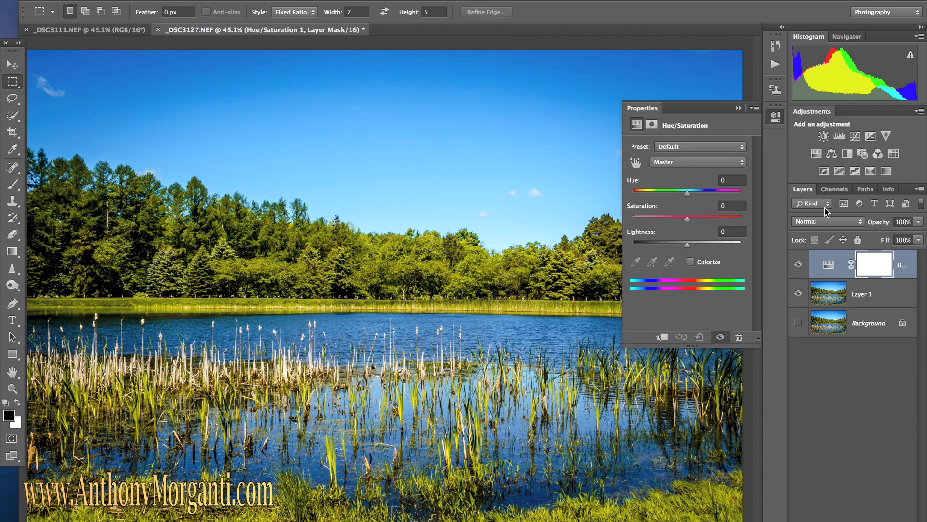
{"action": "mouse_move", "coordinate": [695, 206]}
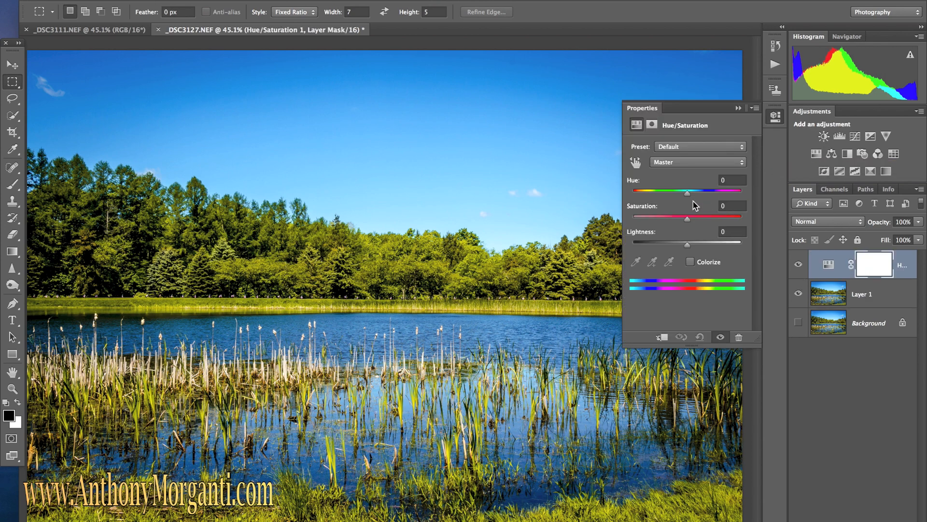
{"action": "mouse_move", "coordinate": [367, 115]}
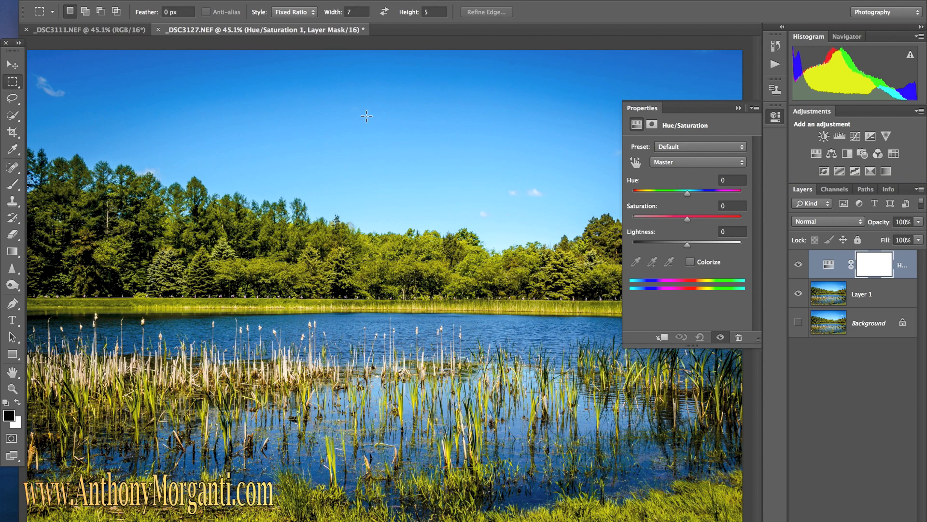
{"action": "mouse_move", "coordinate": [538, 181]}
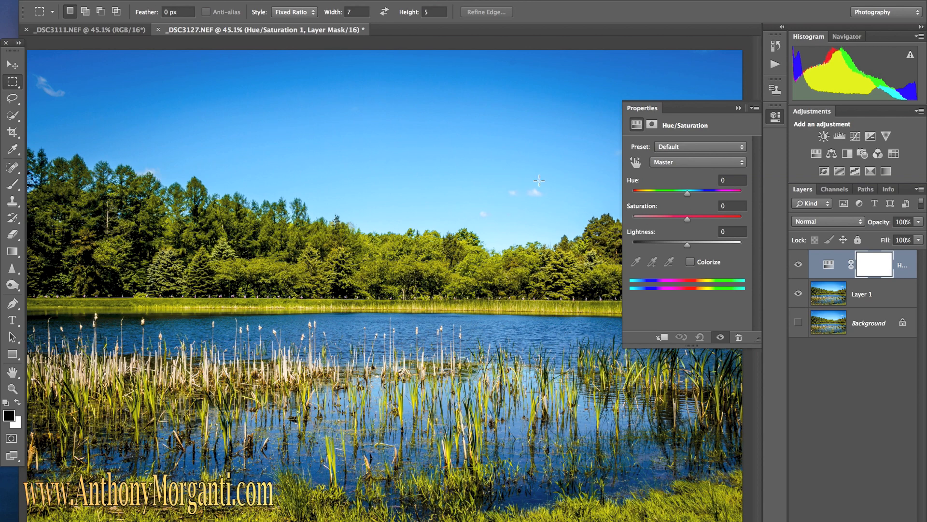
{"action": "mouse_move", "coordinate": [594, 199]}
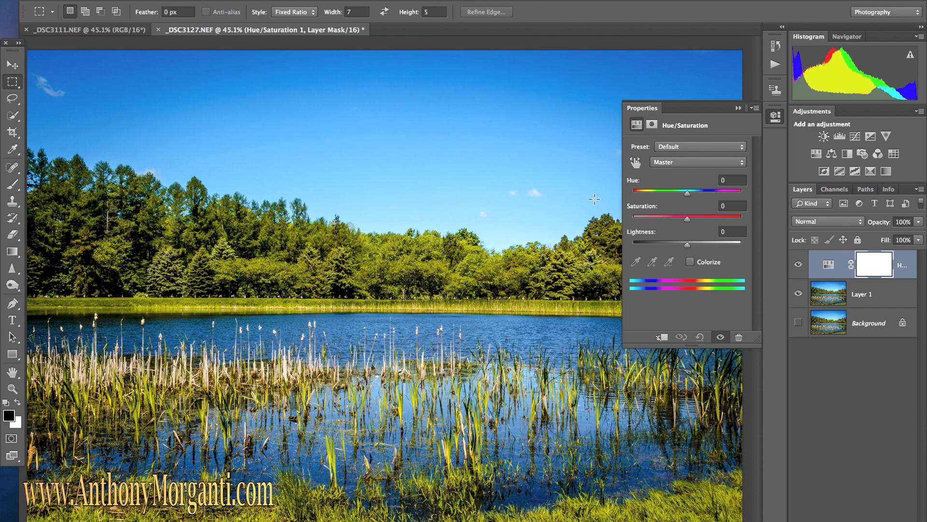
{"action": "mouse_move", "coordinate": [512, 168]}
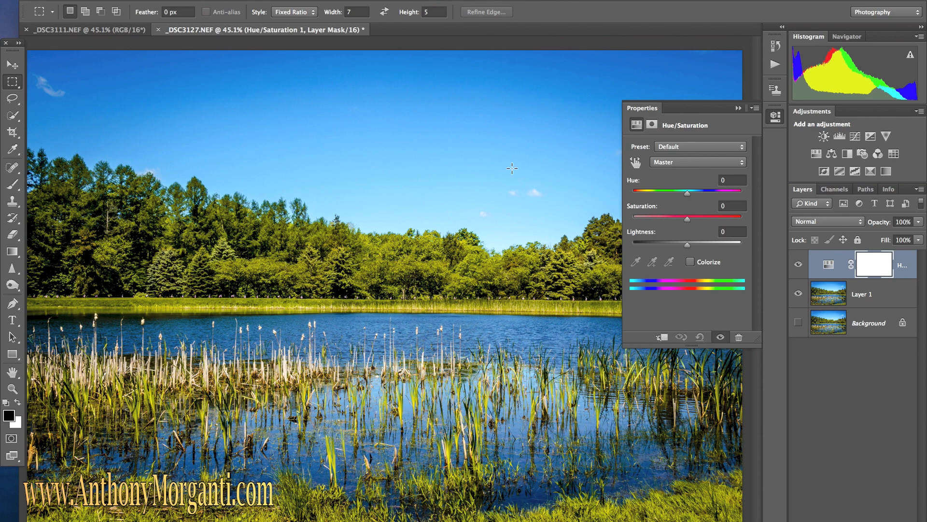
{"action": "mouse_move", "coordinate": [687, 225]}
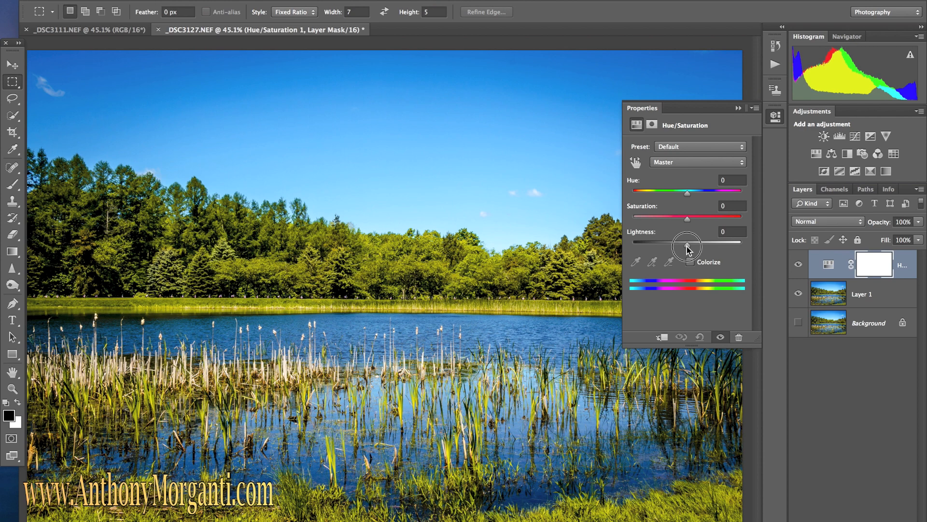
{"action": "mouse_move", "coordinate": [704, 164]}
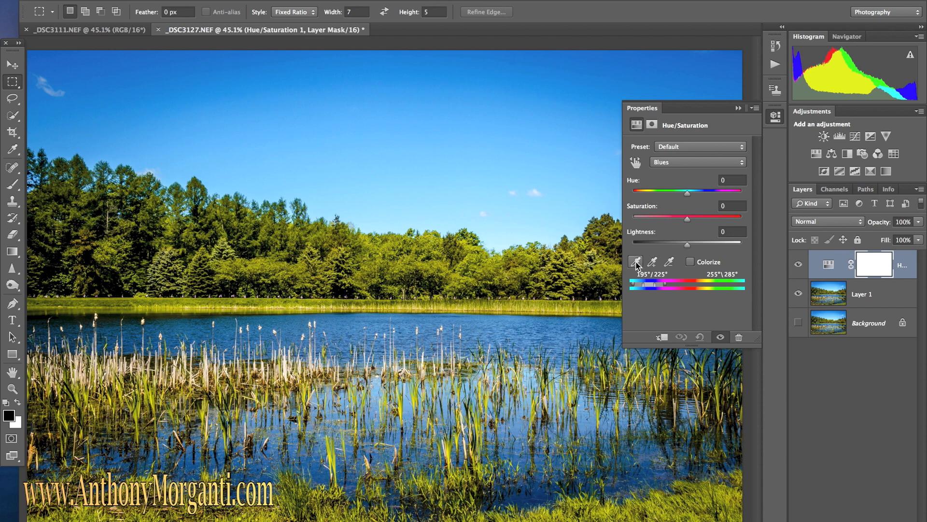
{"action": "mouse_move", "coordinate": [635, 262]}
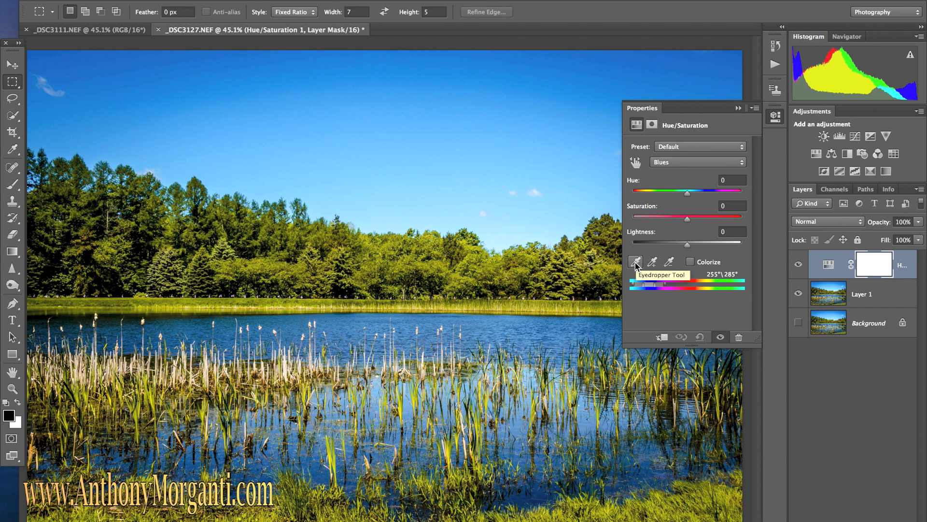
{"action": "left_click", "coordinate": [636, 262]}
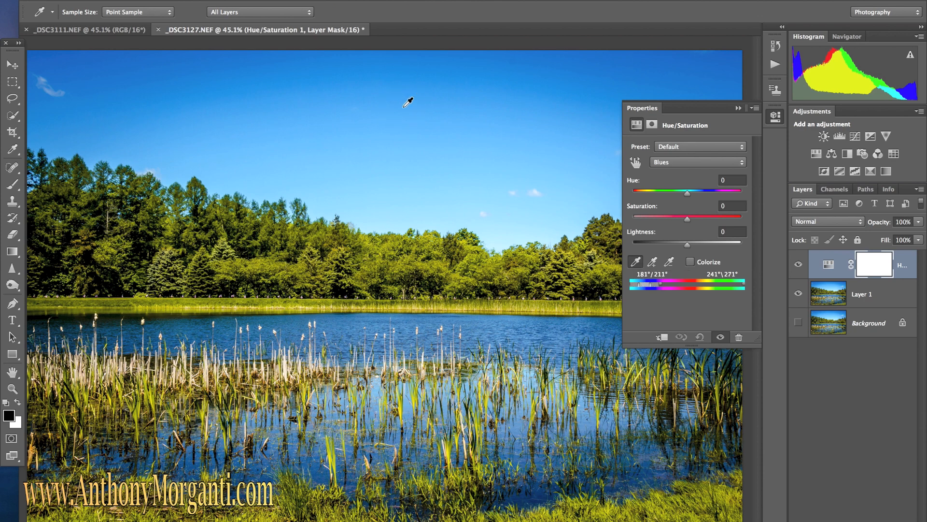
{"action": "mouse_move", "coordinate": [692, 247]}
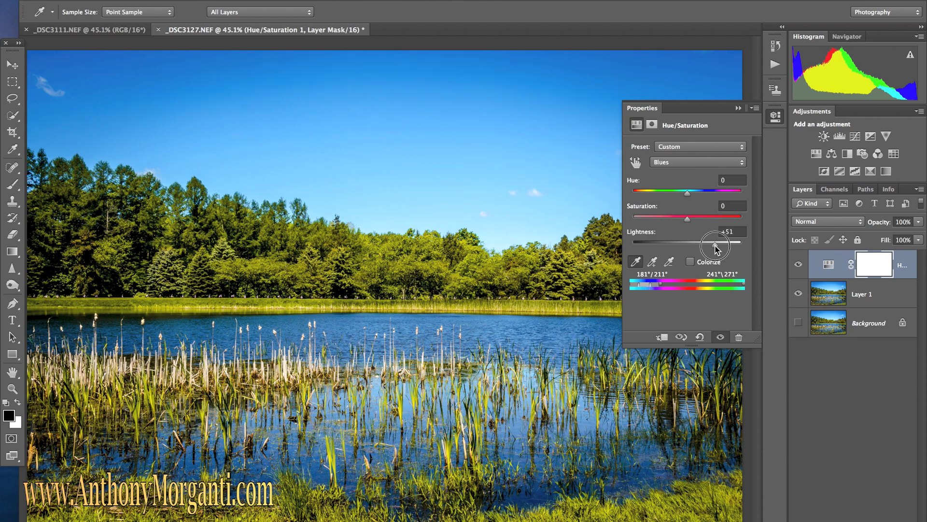
{"action": "left_click_drag", "start_coordinate": [716, 241], "coordinate": [743, 242]}
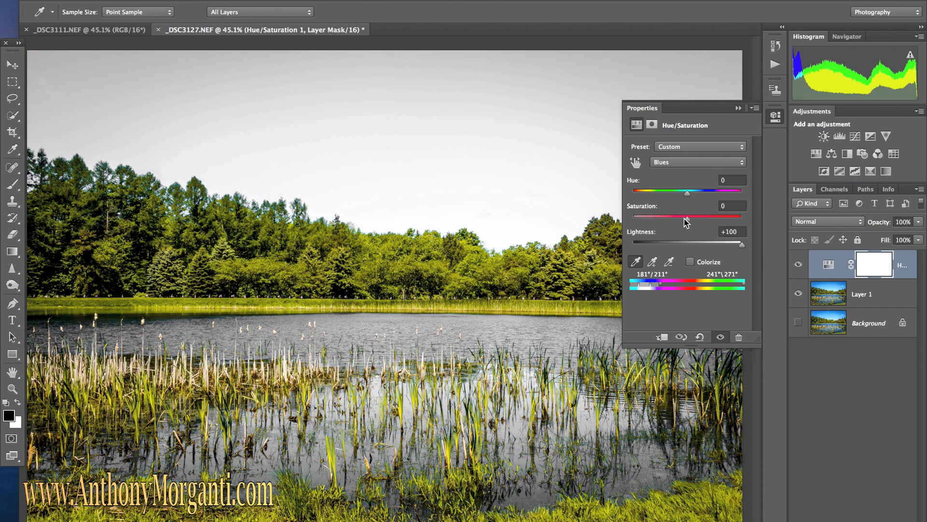
{"action": "left_click_drag", "start_coordinate": [686, 218], "coordinate": [635, 217]}
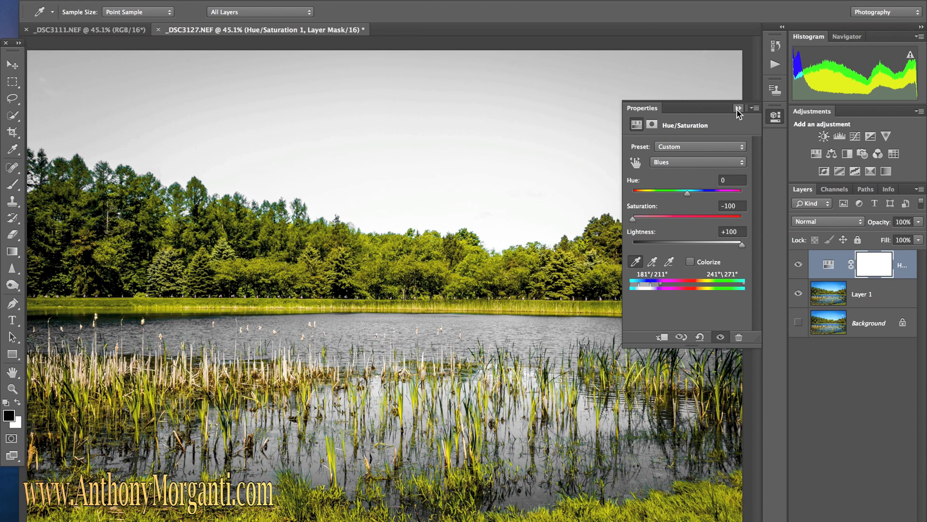
{"action": "left_click", "coordinate": [738, 107]}
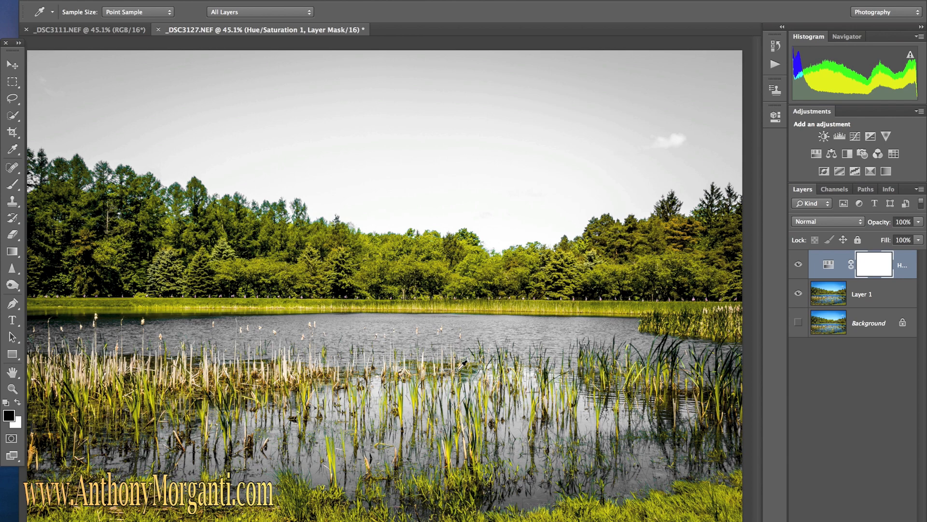
{"action": "mouse_move", "coordinate": [373, 333]}
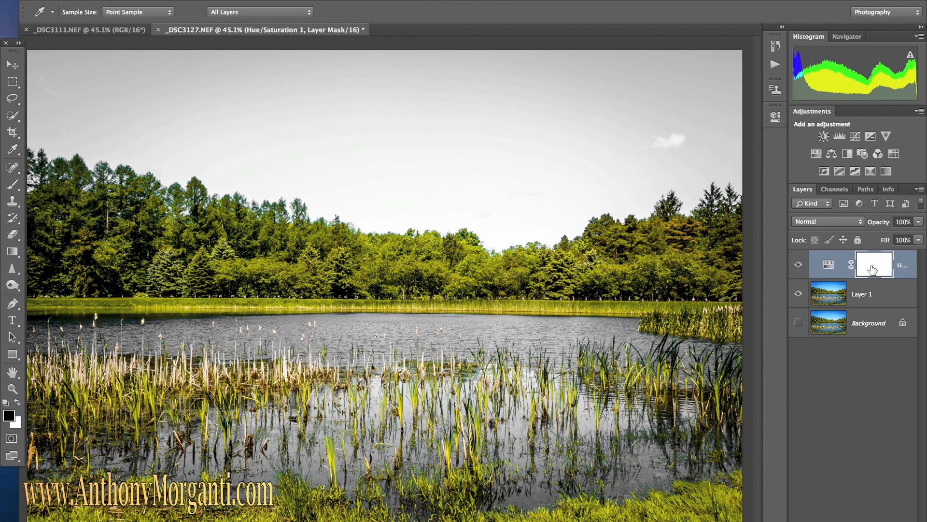
{"action": "mouse_move", "coordinate": [12, 187]}
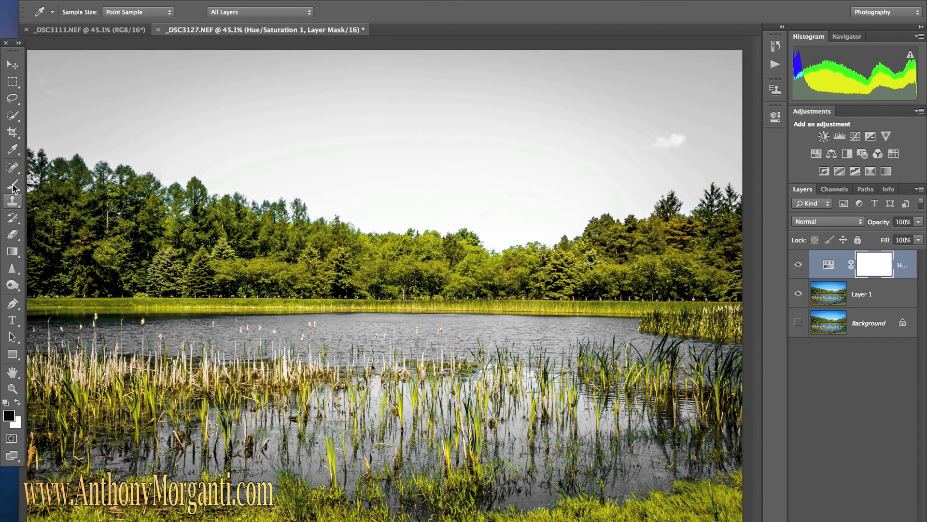
- Choose the Brush tool and set a 700 px fully hard brush for painting the mask
{"action": "left_click", "coordinate": [12, 184]}
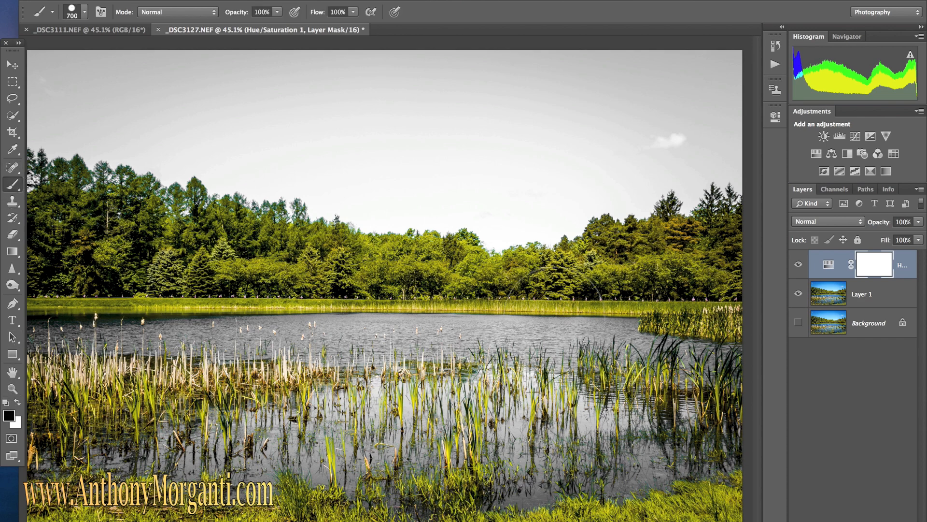
{"action": "mouse_move", "coordinate": [875, 267]}
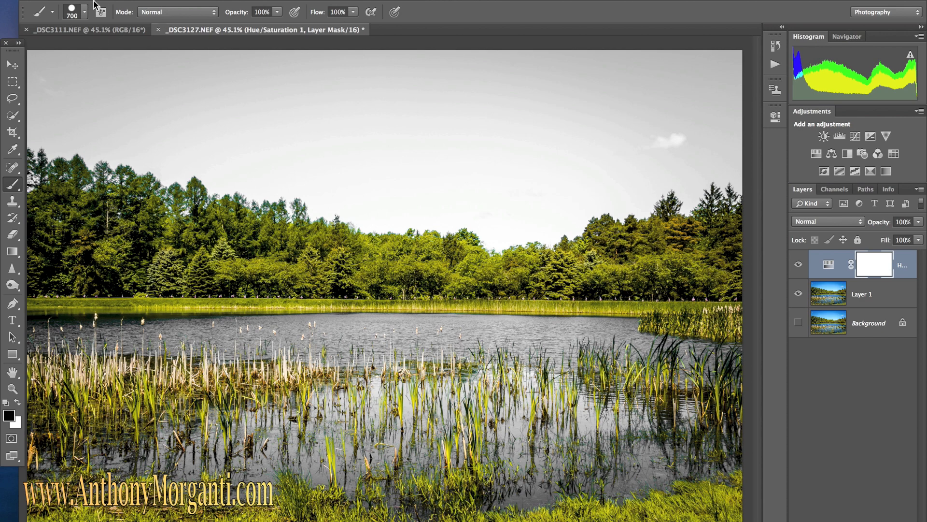
{"action": "left_click", "coordinate": [81, 11]}
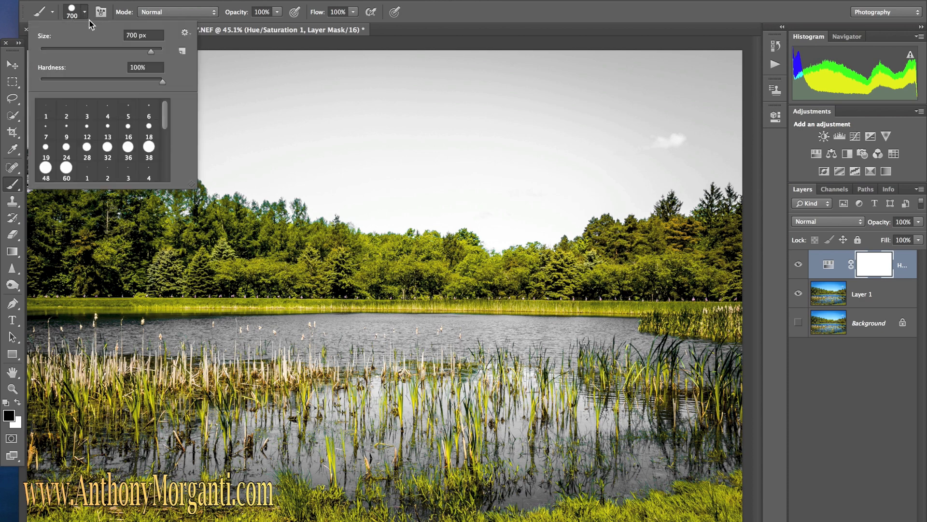
{"action": "mouse_move", "coordinate": [160, 83]}
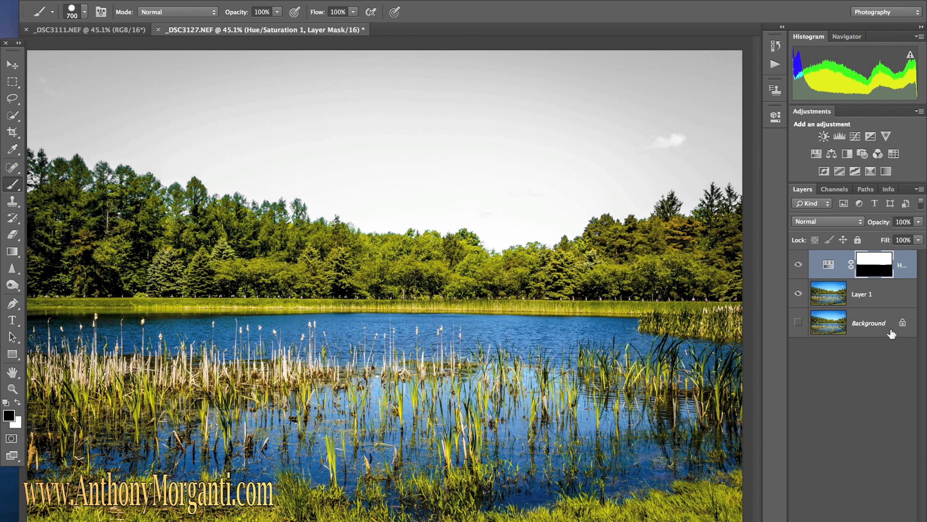
{"action": "mouse_move", "coordinate": [840, 276]}
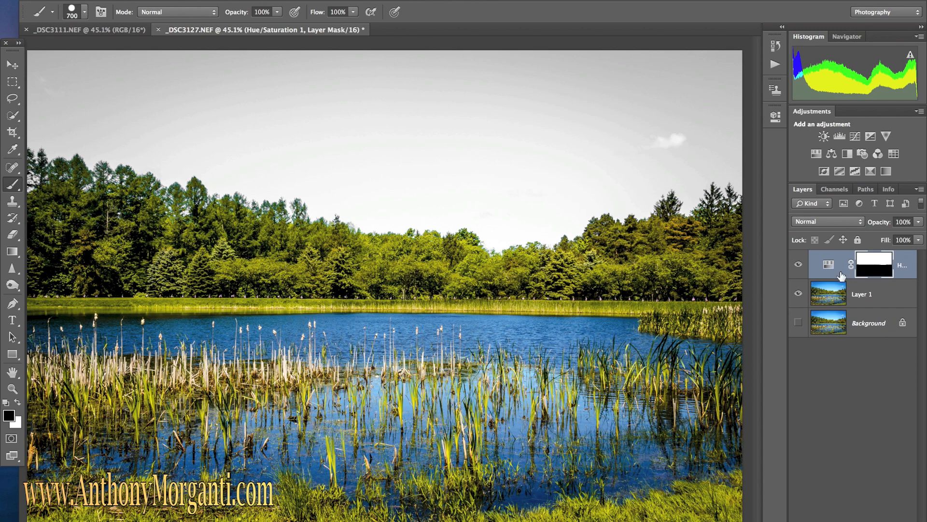
- Merge the Hue/Saturation 1 layer down into the photo layer via its context menu
{"action": "right_click", "coordinate": [874, 264]}
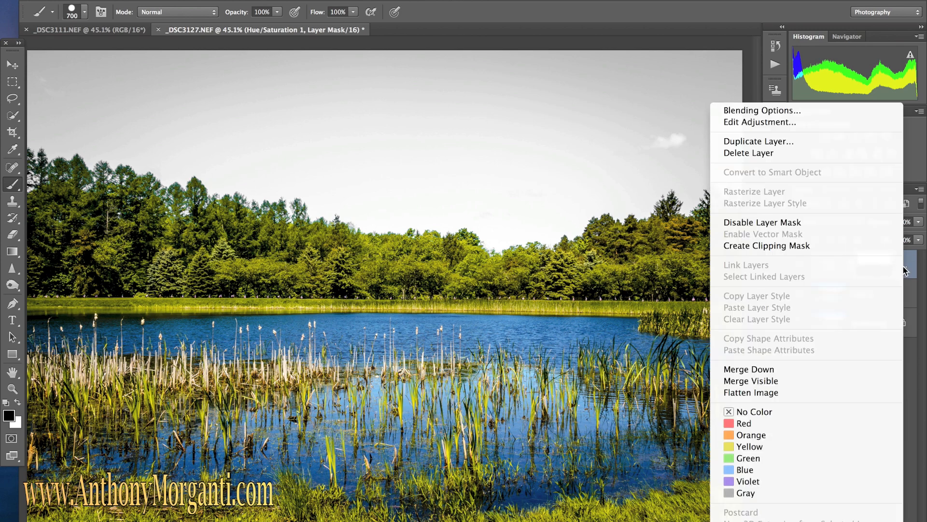
{"action": "mouse_move", "coordinate": [751, 381]}
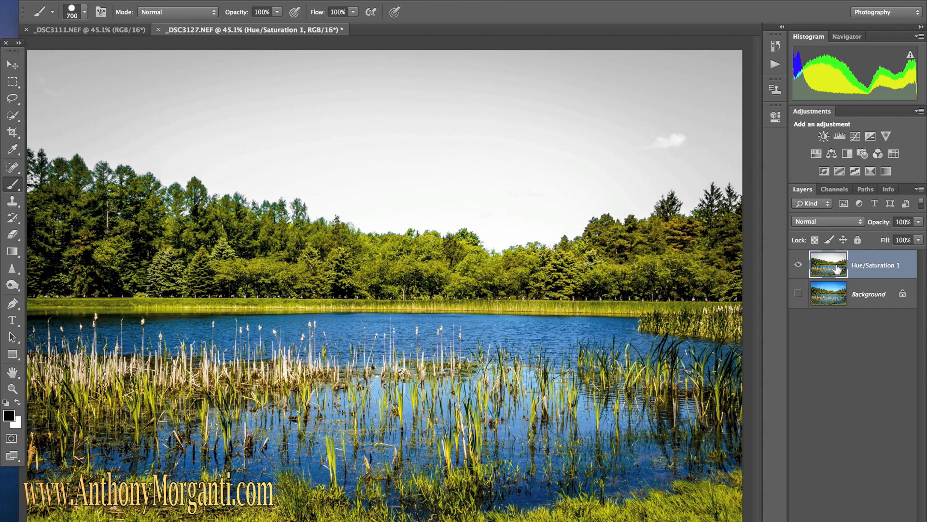
{"action": "mouse_move", "coordinate": [340, 33]}
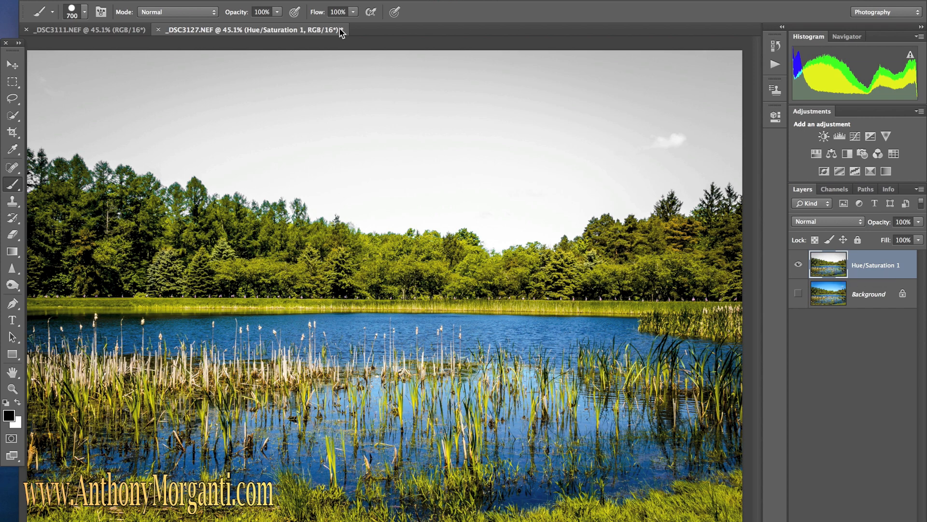
- Bring up the lakeside photo (_DSC3111.NEF) and pick the Quick Selection tool for its sky
{"action": "left_click", "coordinate": [83, 30]}
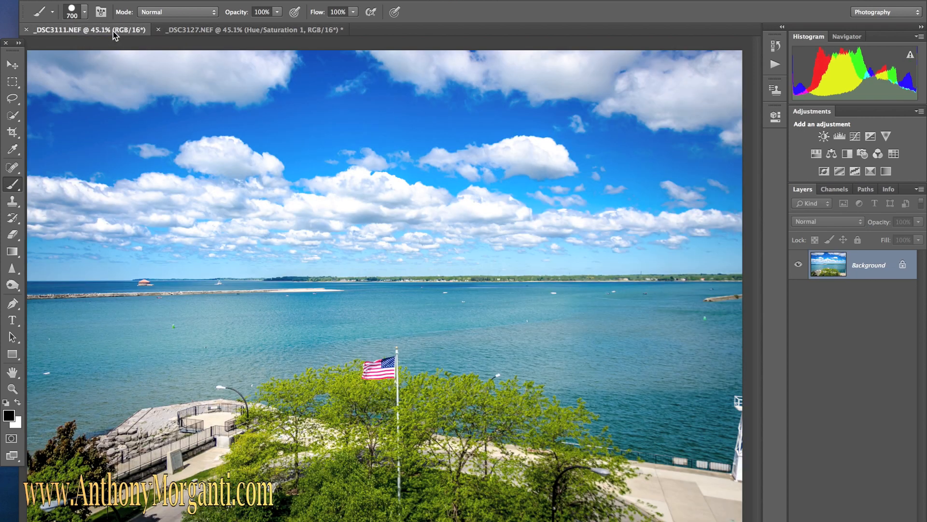
{"action": "mouse_move", "coordinate": [35, 147]}
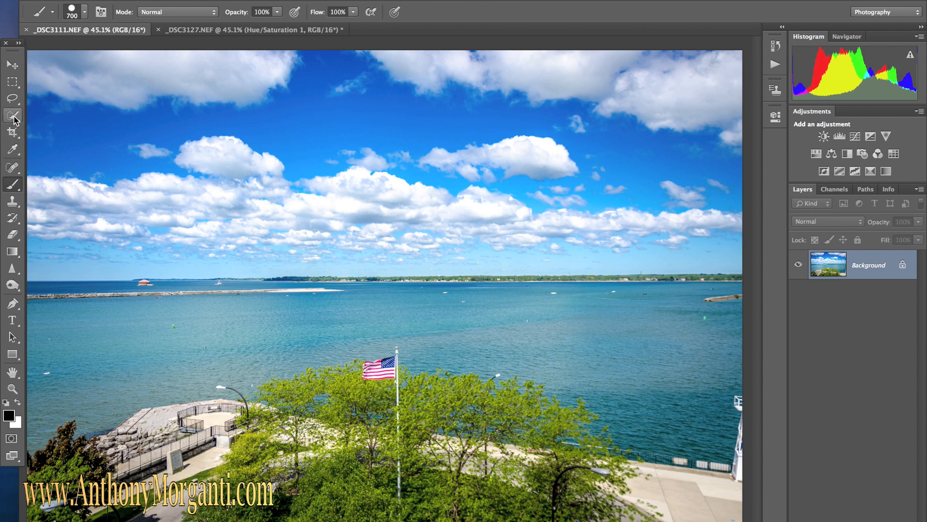
{"action": "left_click", "coordinate": [13, 116]}
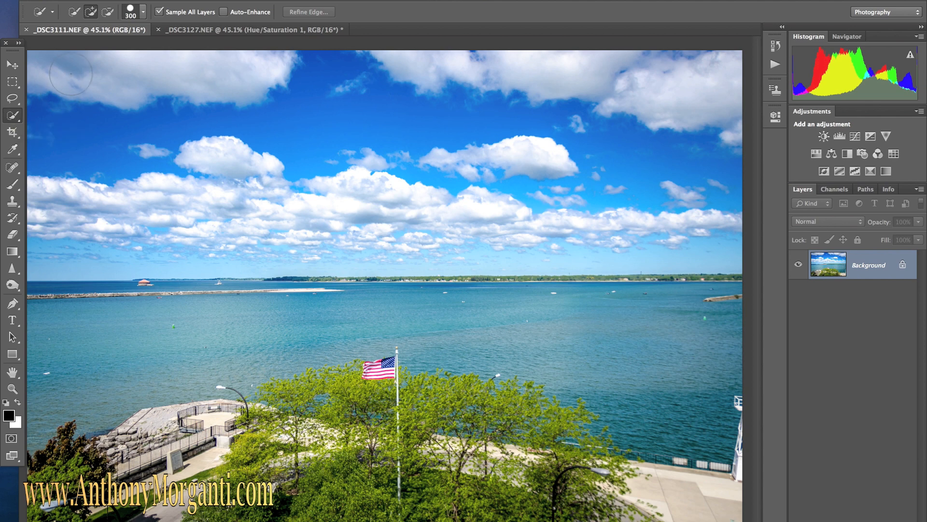
{"action": "mouse_move", "coordinate": [51, 65]}
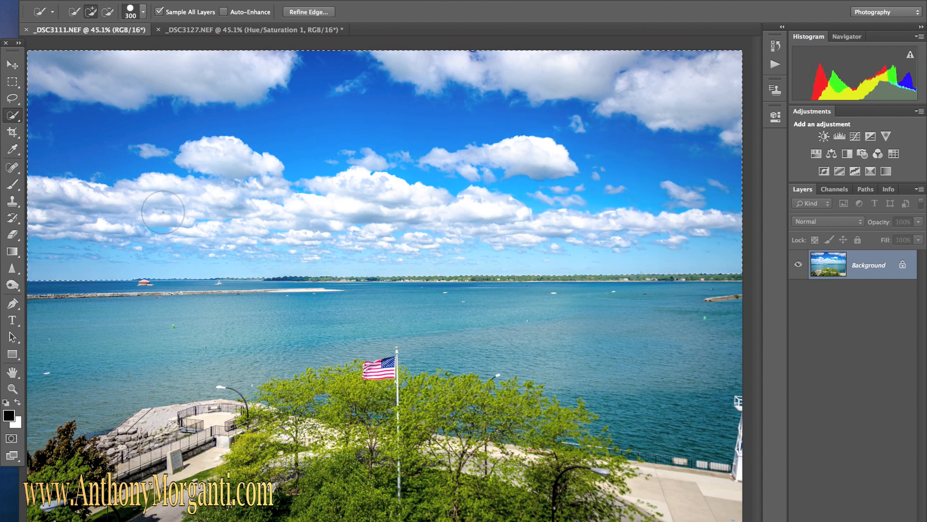
{"action": "mouse_move", "coordinate": [363, 212]}
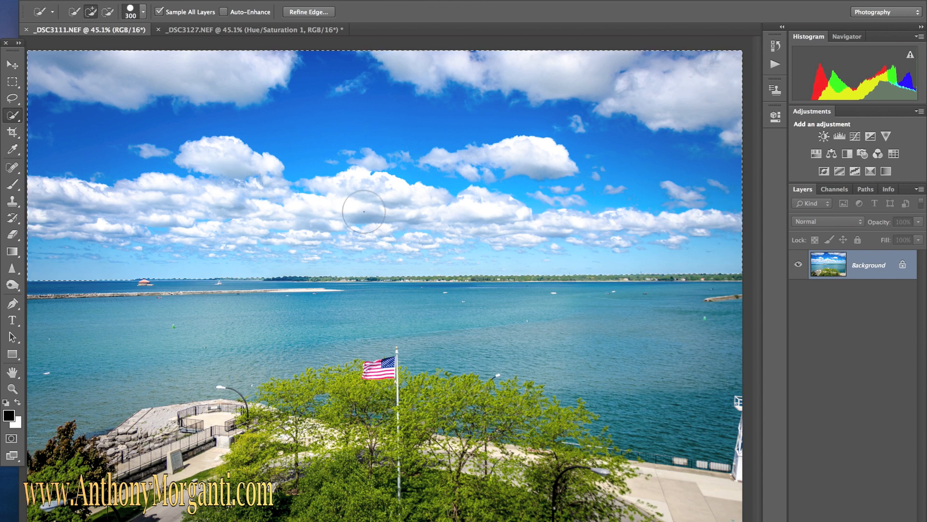
{"action": "mouse_move", "coordinate": [219, 108]}
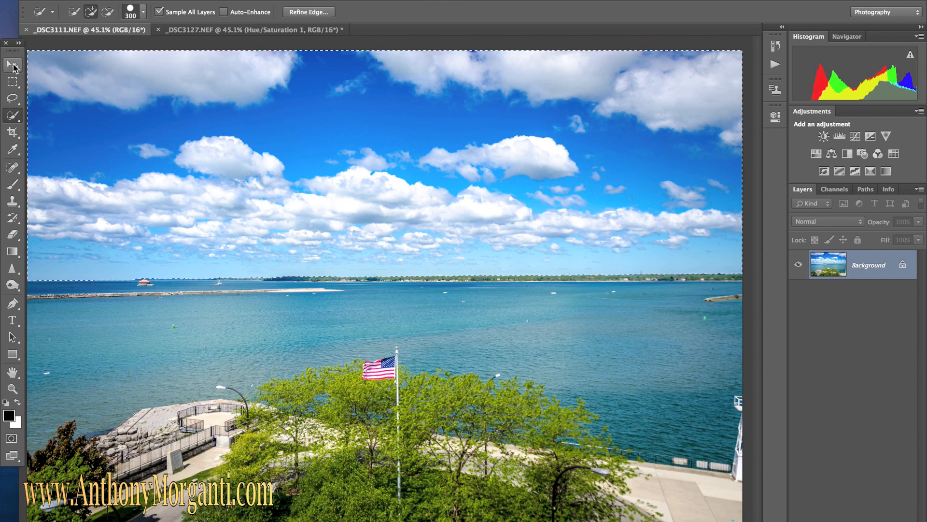
- Move the selected clouds into the pond document and position them over its sky
{"action": "left_click", "coordinate": [11, 64]}
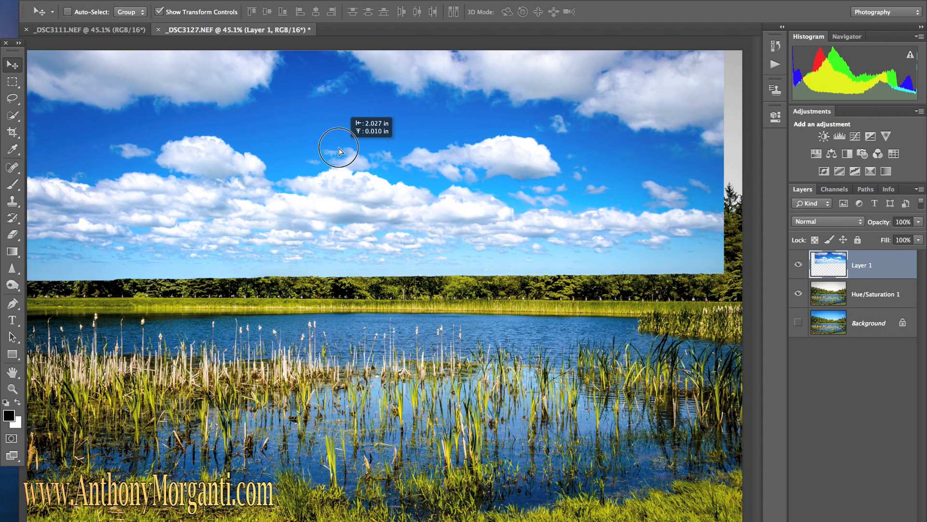
{"action": "left_click_drag", "start_coordinate": [339, 149], "coordinate": [364, 120]}
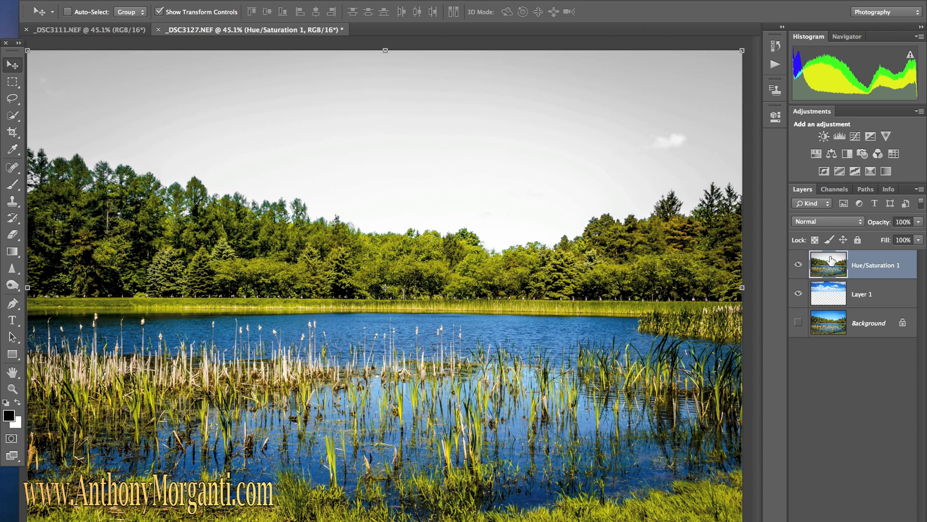
{"action": "mouse_move", "coordinate": [842, 226]}
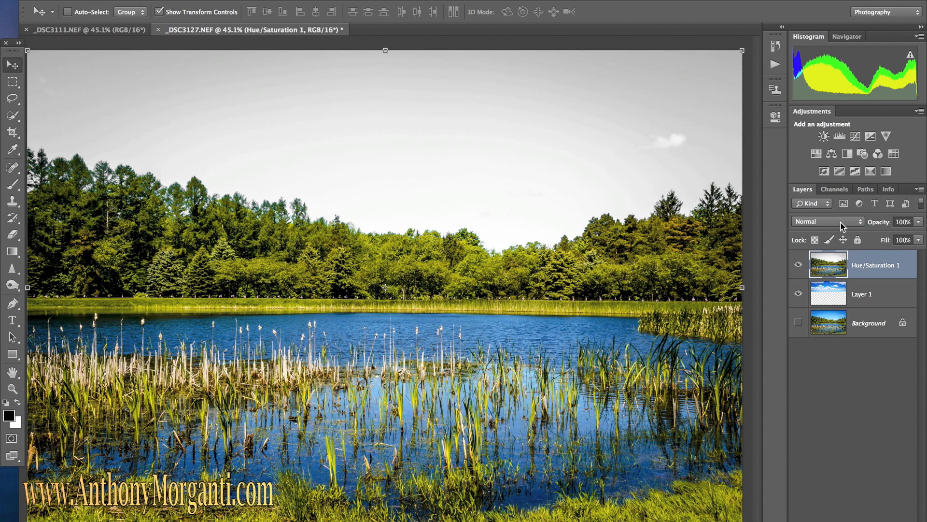
- Set the pond layer's blend mode to Darken so the clouds show through
{"action": "left_click", "coordinate": [828, 221]}
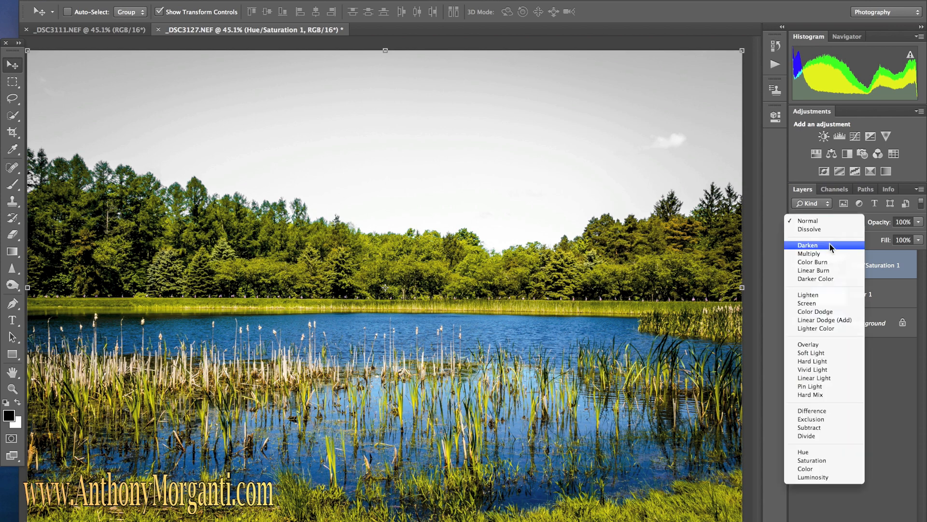
{"action": "left_click", "coordinate": [807, 245]}
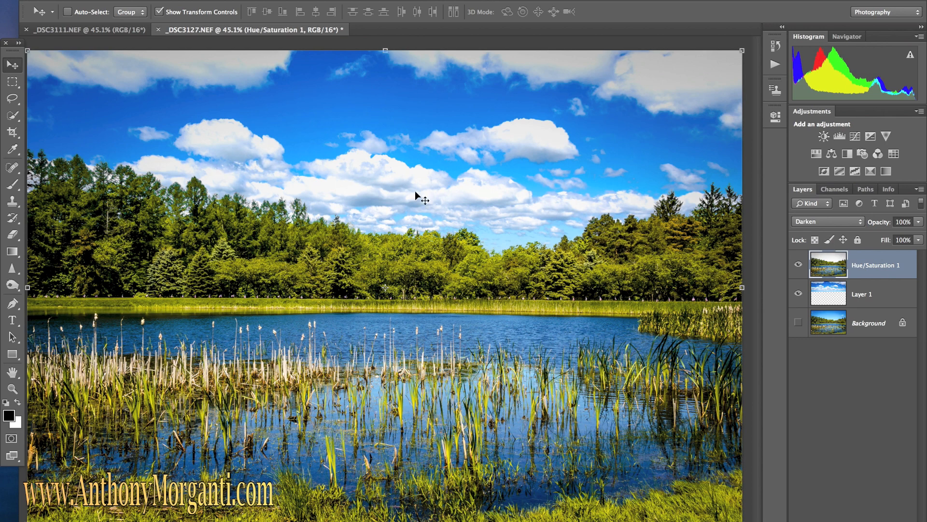
{"action": "mouse_move", "coordinate": [343, 170]}
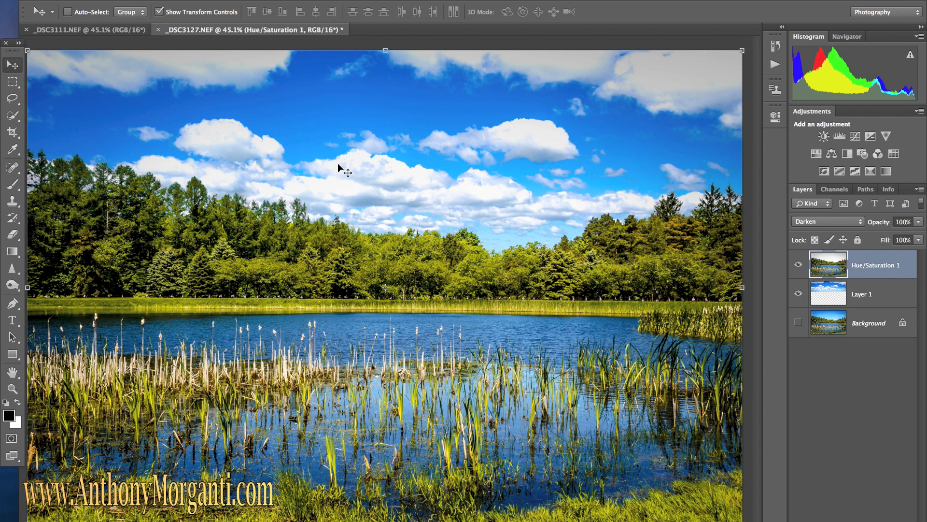
{"action": "mouse_move", "coordinate": [485, 210]}
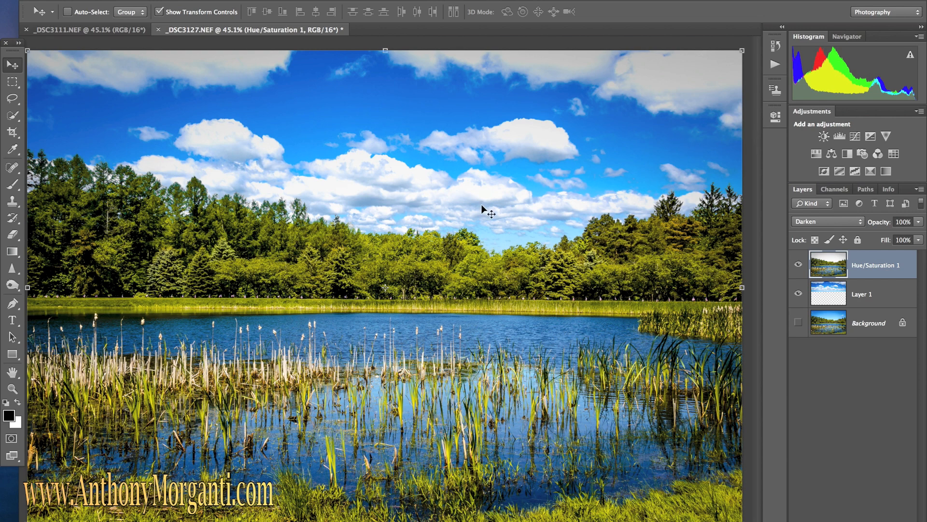
{"action": "mouse_move", "coordinate": [304, 225]}
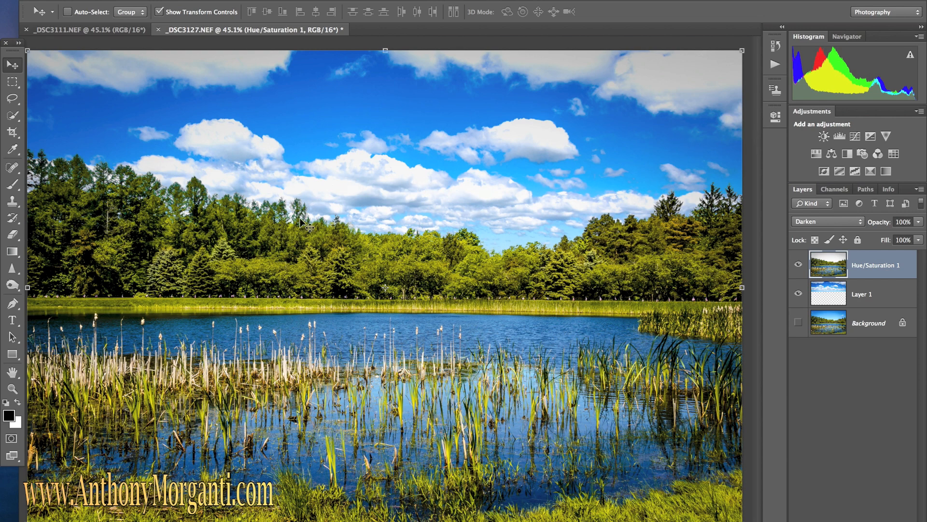
{"action": "mouse_move", "coordinate": [307, 131]}
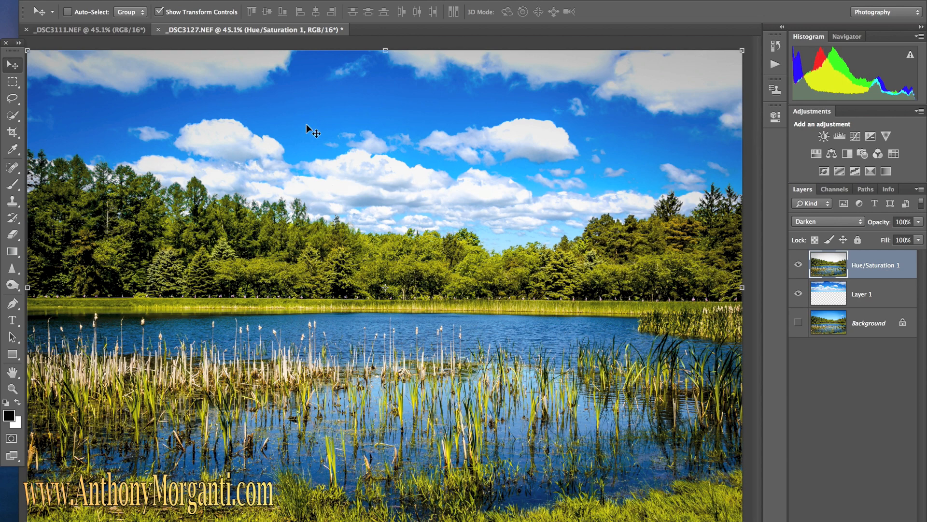